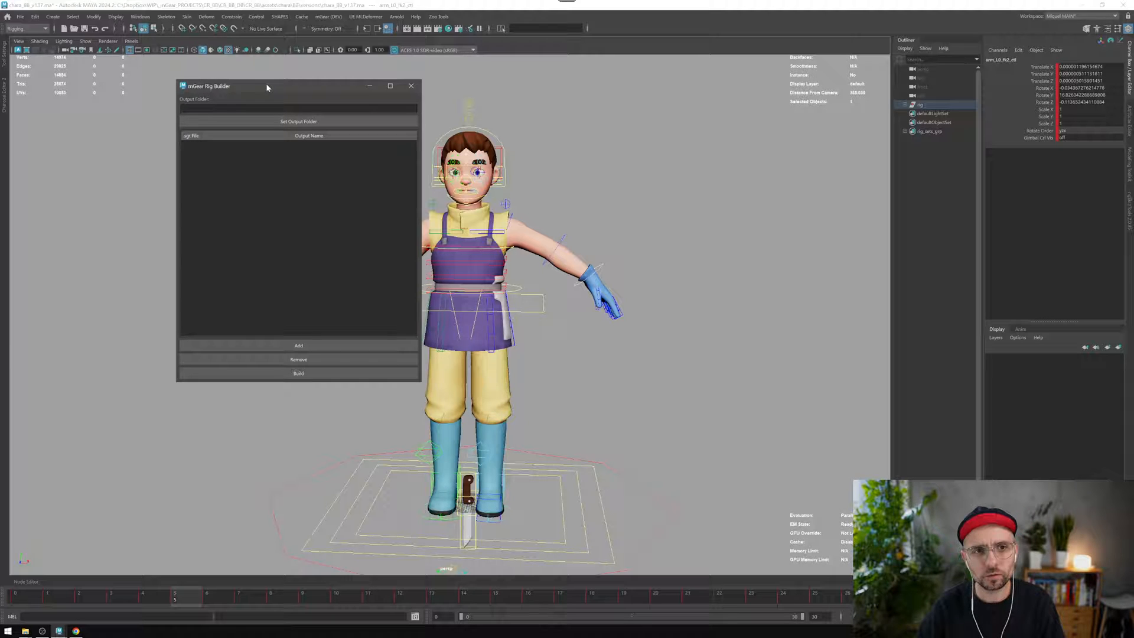
Close the Rig Builder window and start a new, empty scene
{"action": "left_click_drag", "start_coordinate": [267, 86], "coordinate": [303, 95]}
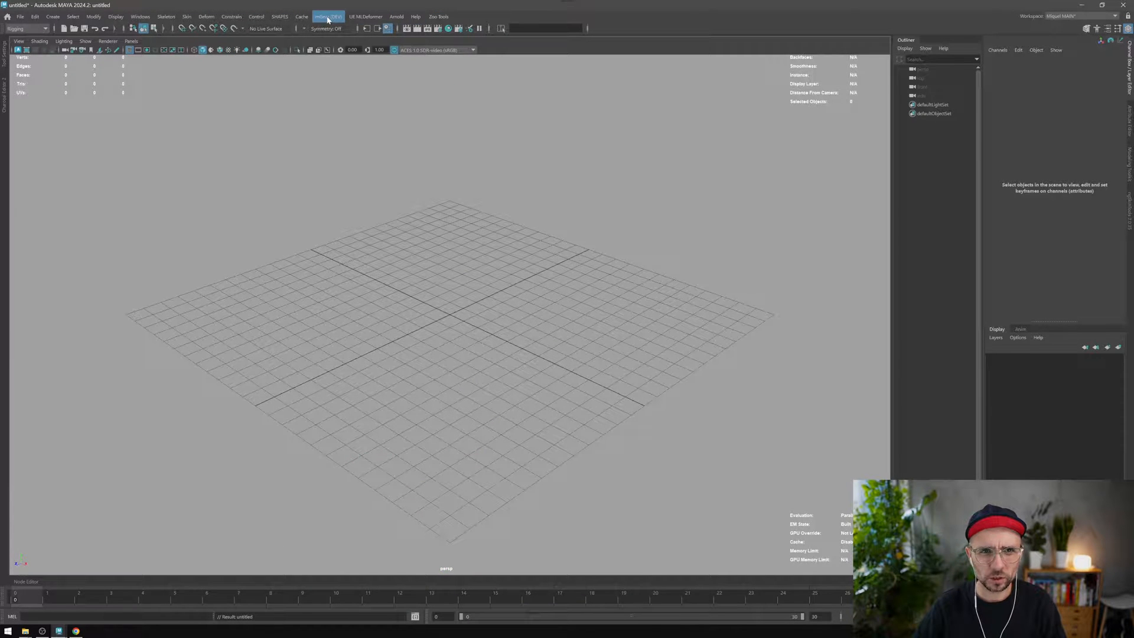
Launch Rig Builder from the mGear Shifter menu
{"action": "left_click", "coordinate": [327, 16]}
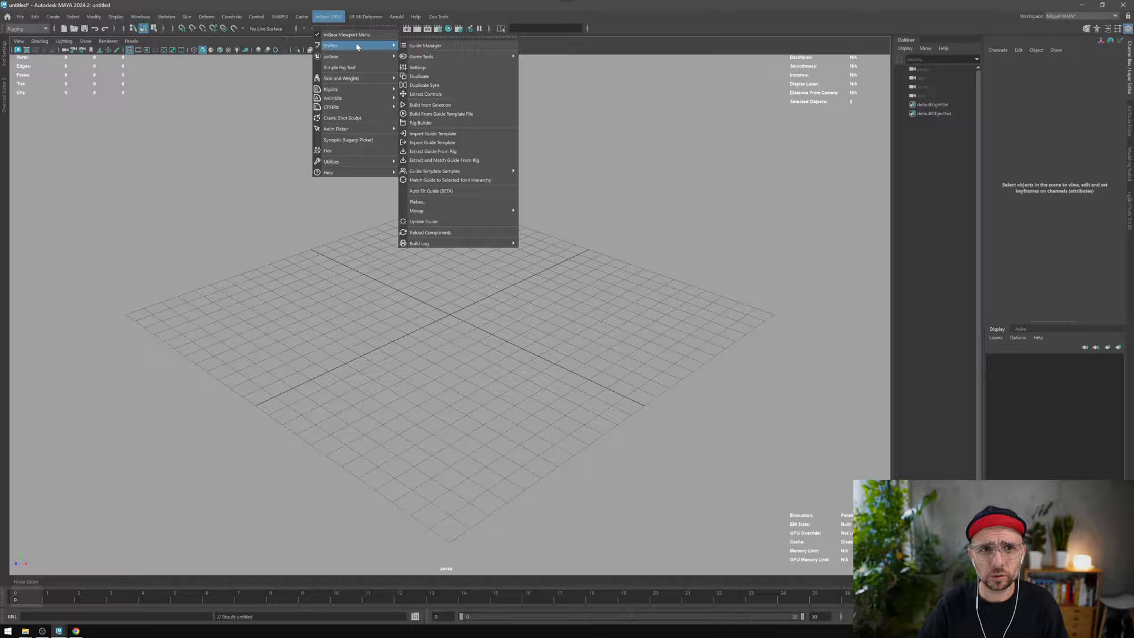
{"action": "mouse_move", "coordinate": [422, 57]}
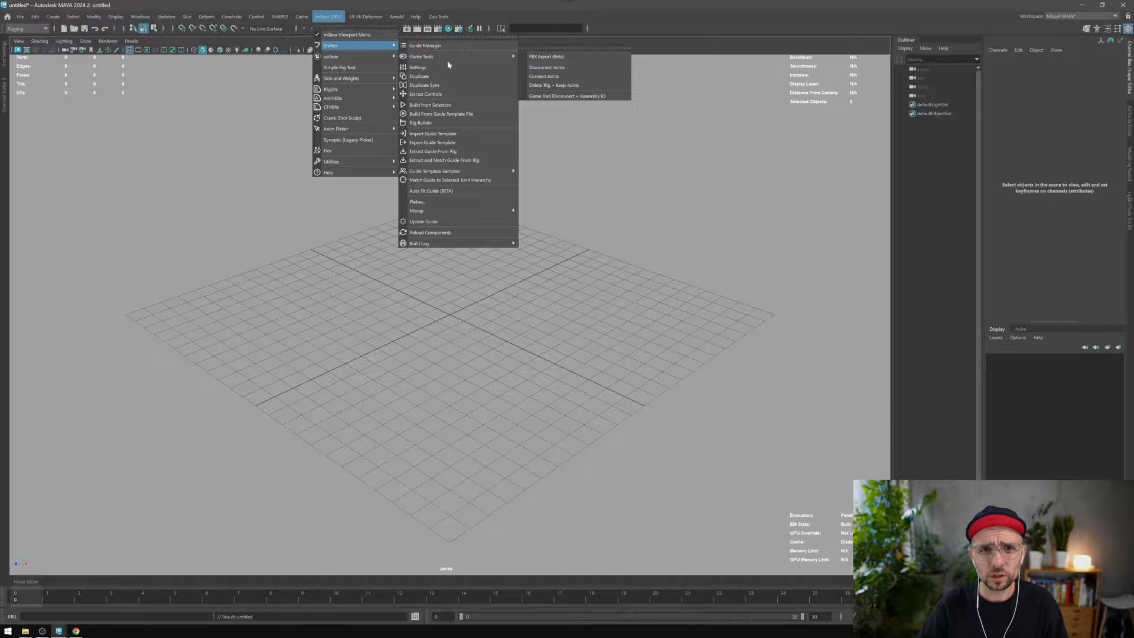
{"action": "mouse_move", "coordinate": [422, 122]}
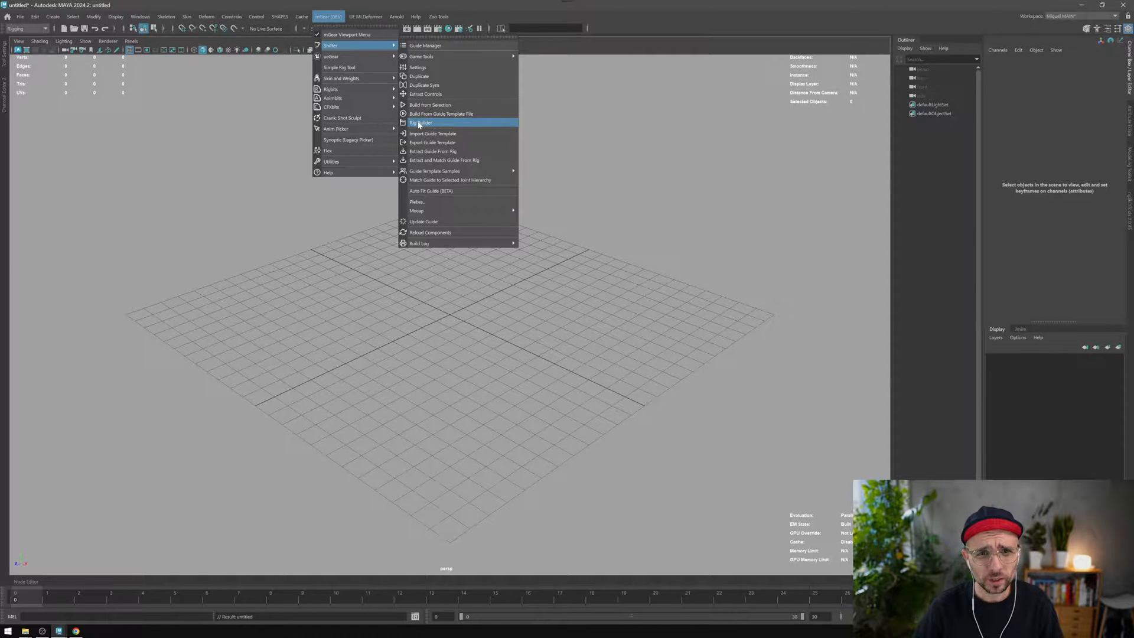
{"action": "left_click", "coordinate": [421, 122]}
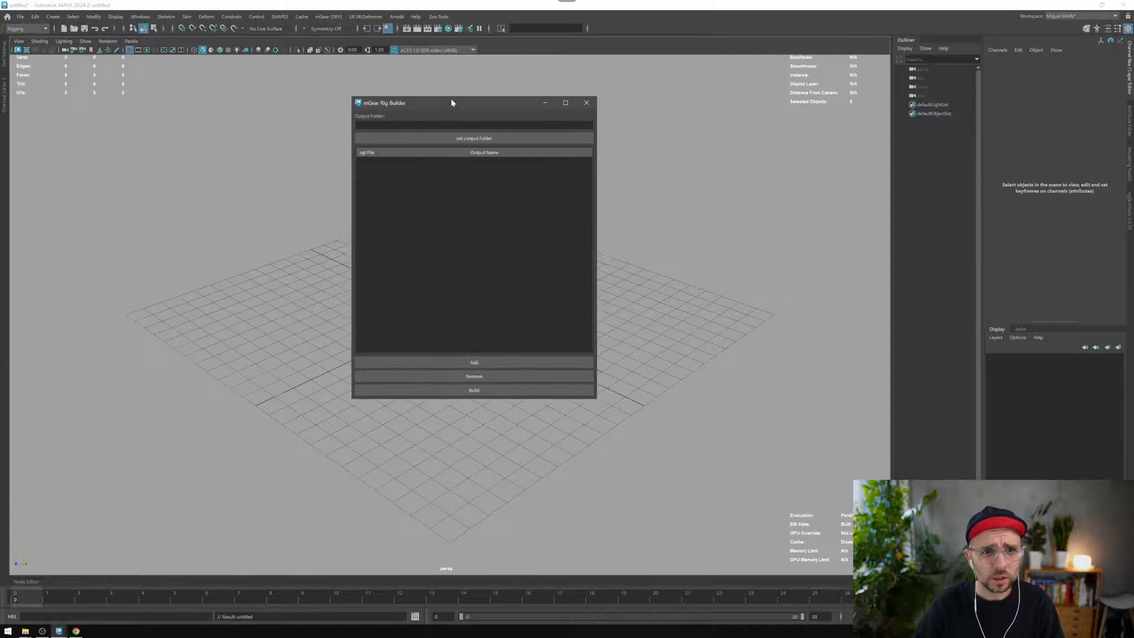
Drag simple, propAttach and propAttach - Copy .sgt files from the RigBuilder folder into Rig Builder
{"action": "left_click_drag", "start_coordinate": [452, 102], "coordinate": [506, 94]}
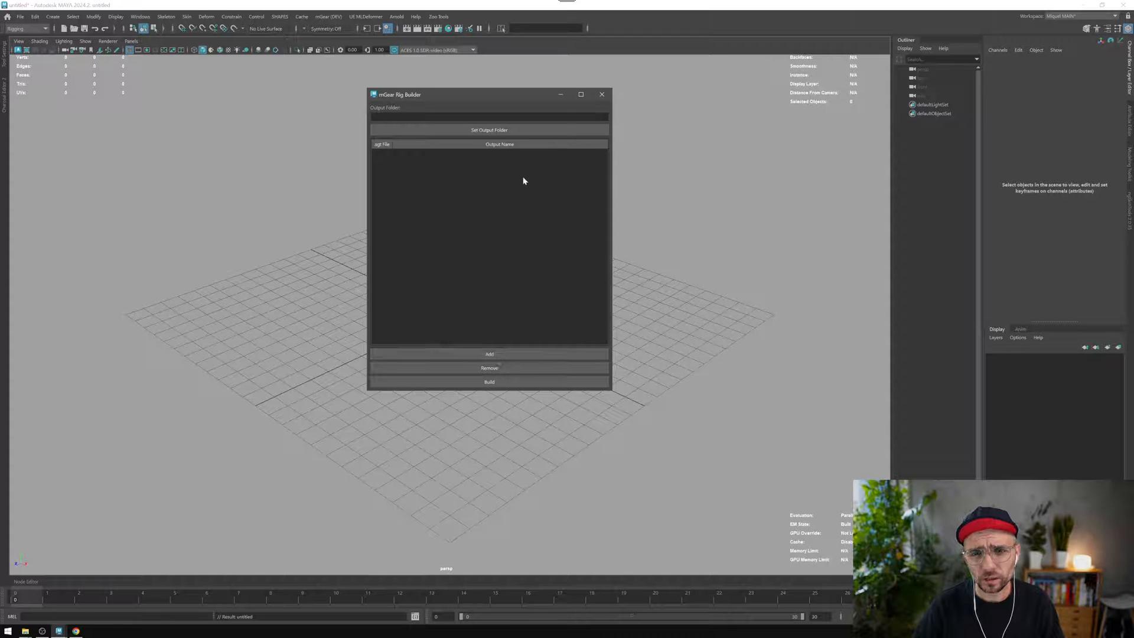
{"action": "key", "text": "alt+tab"}
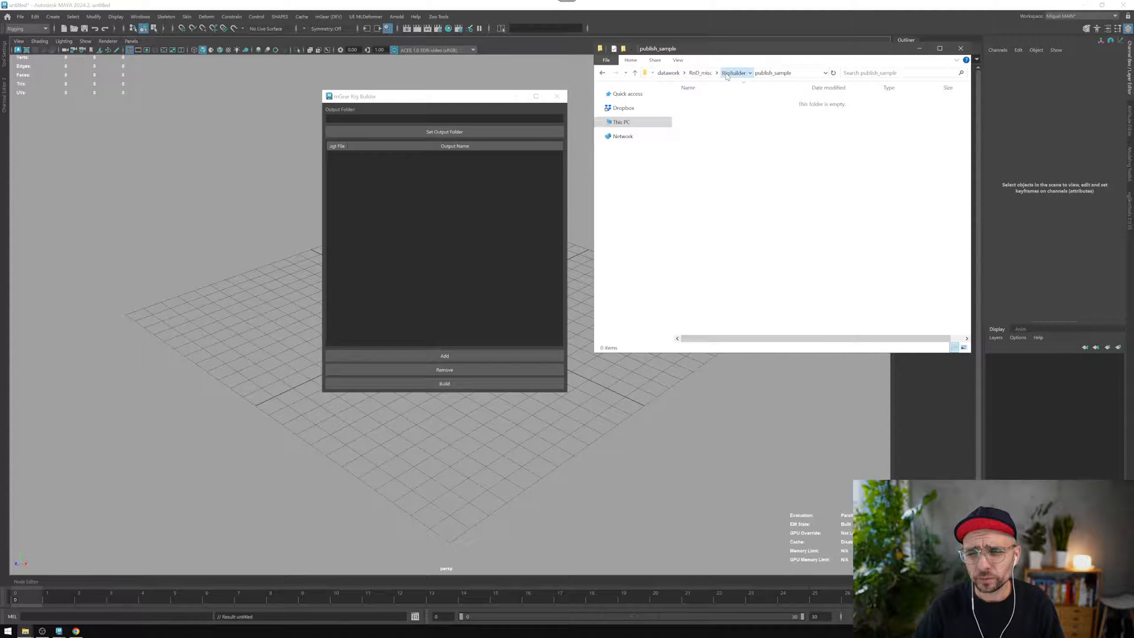
{"action": "left_click", "coordinate": [735, 72]}
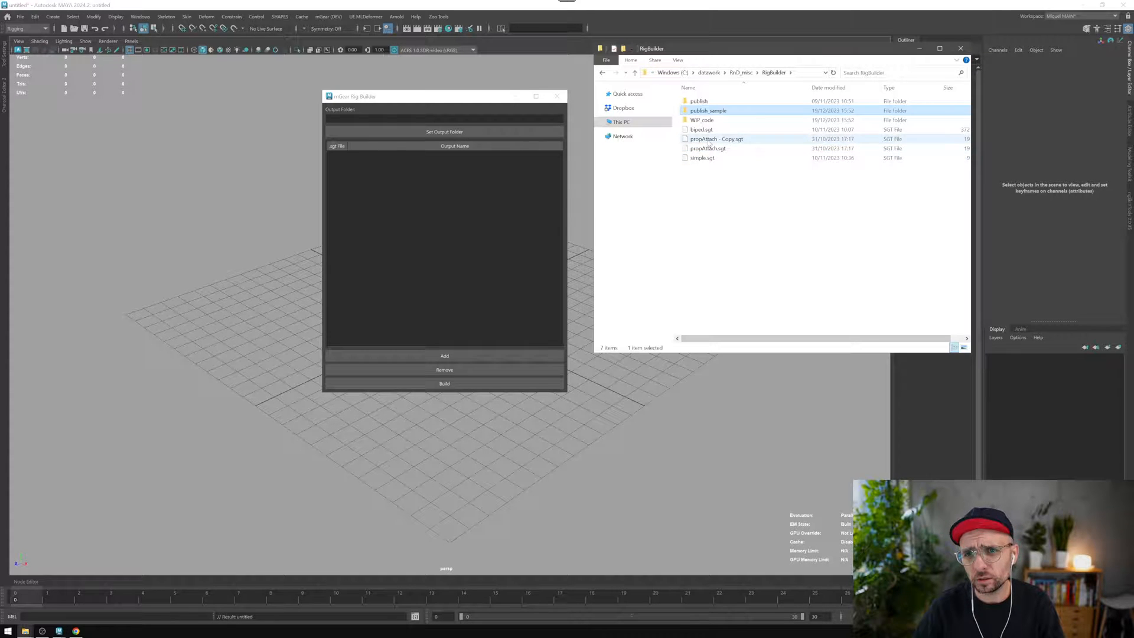
{"action": "left_click", "coordinate": [702, 157]}
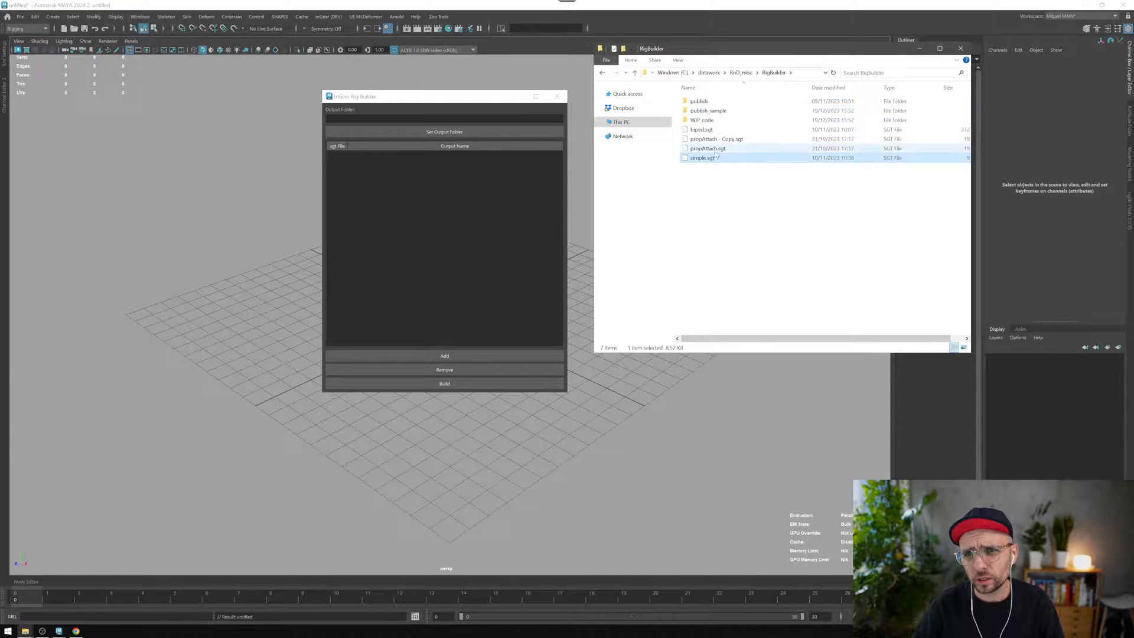
{"action": "left_click", "coordinate": [716, 138]}
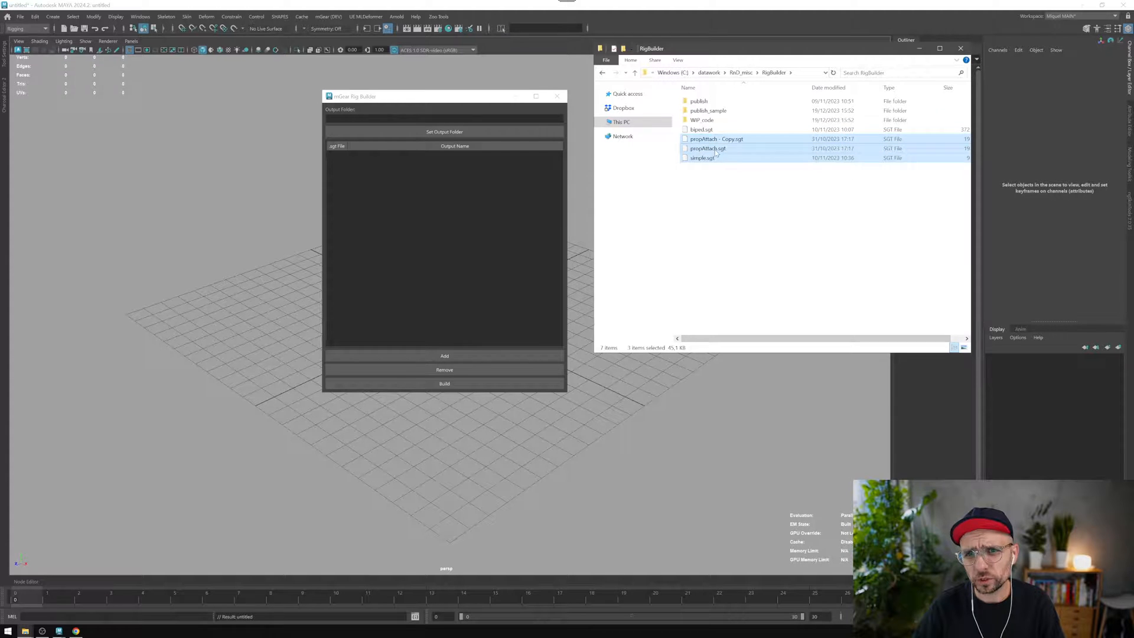
{"action": "left_click", "coordinate": [445, 355]}
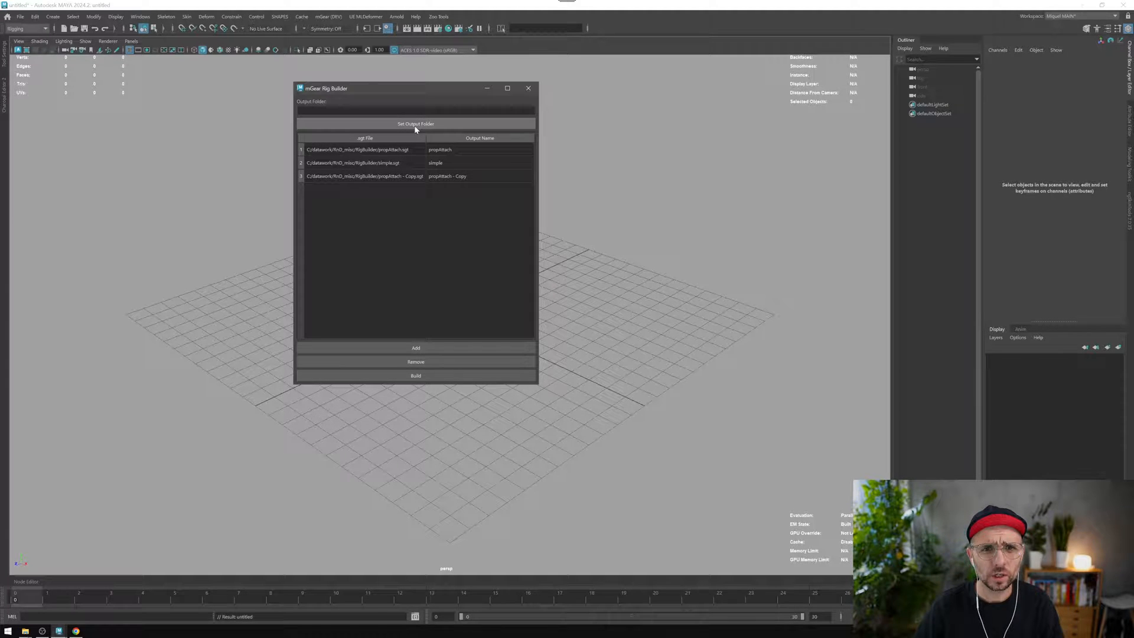
Set the Rig Builder output folder to RigBuilder/publish_sample
{"action": "left_click", "coordinate": [415, 123]}
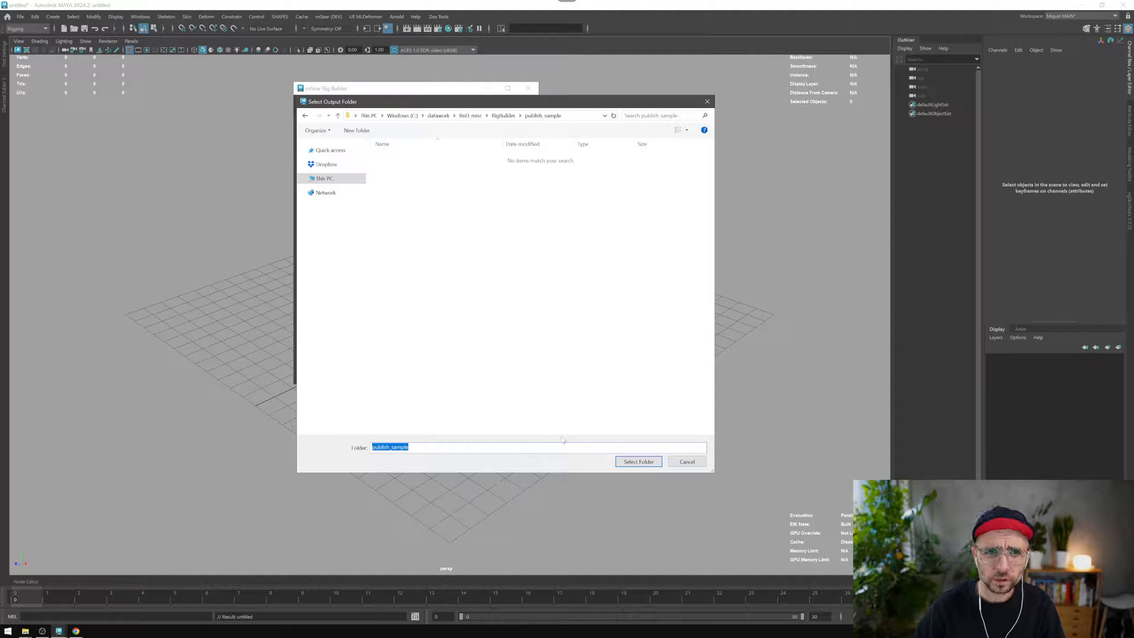
{"action": "left_click", "coordinate": [638, 461]}
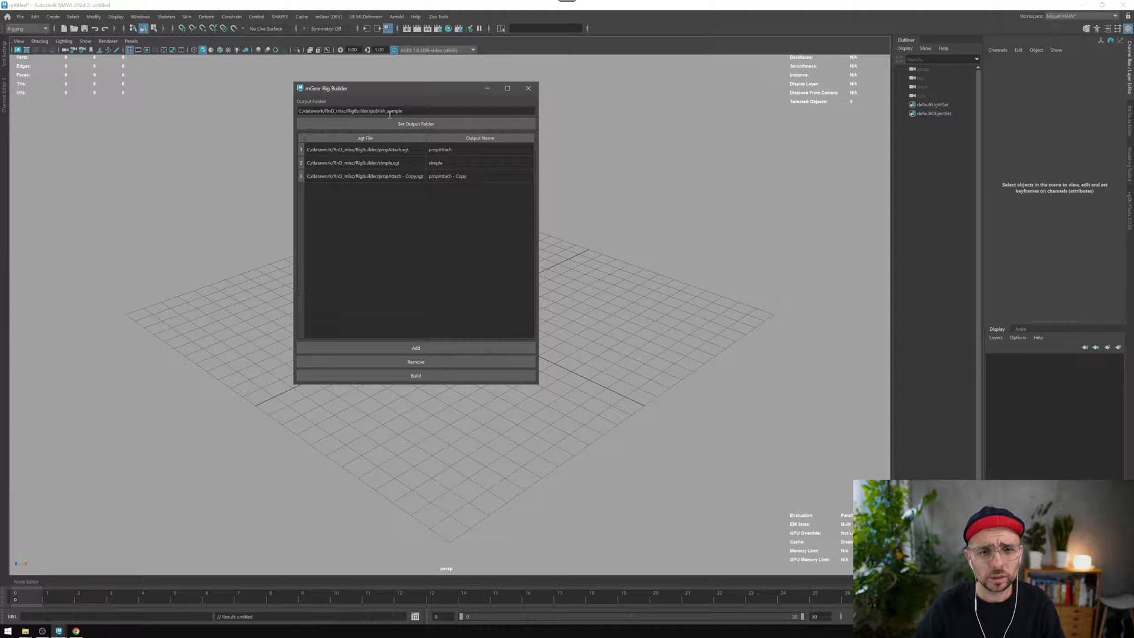
{"action": "mouse_move", "coordinate": [468, 291]}
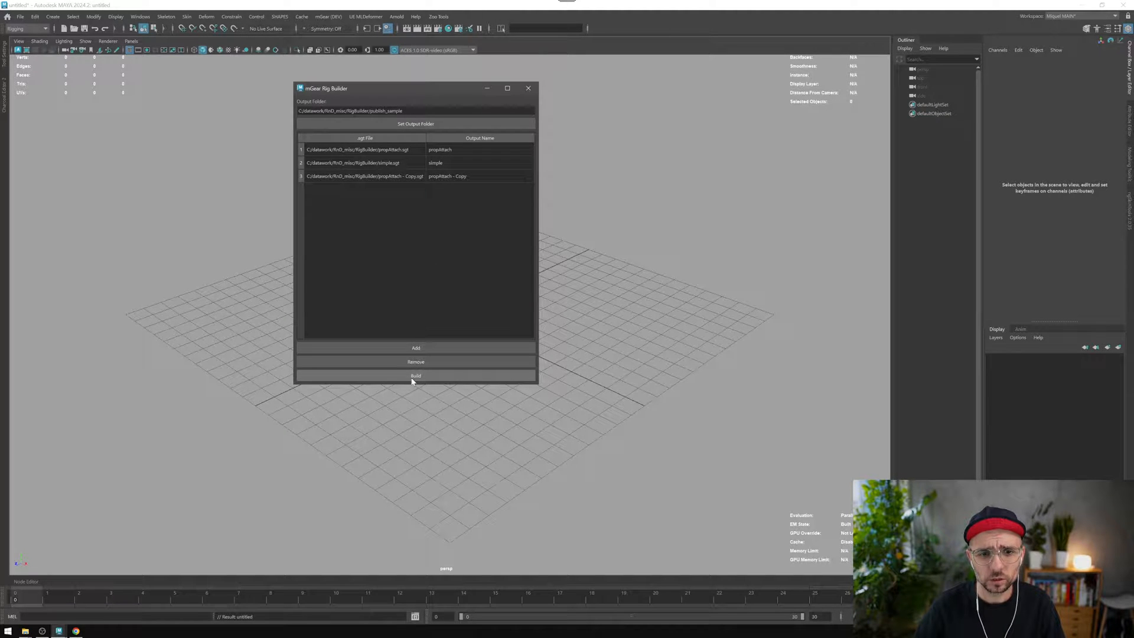
Start the batch build of rigs from the three listed guide files
{"action": "left_click", "coordinate": [416, 376]}
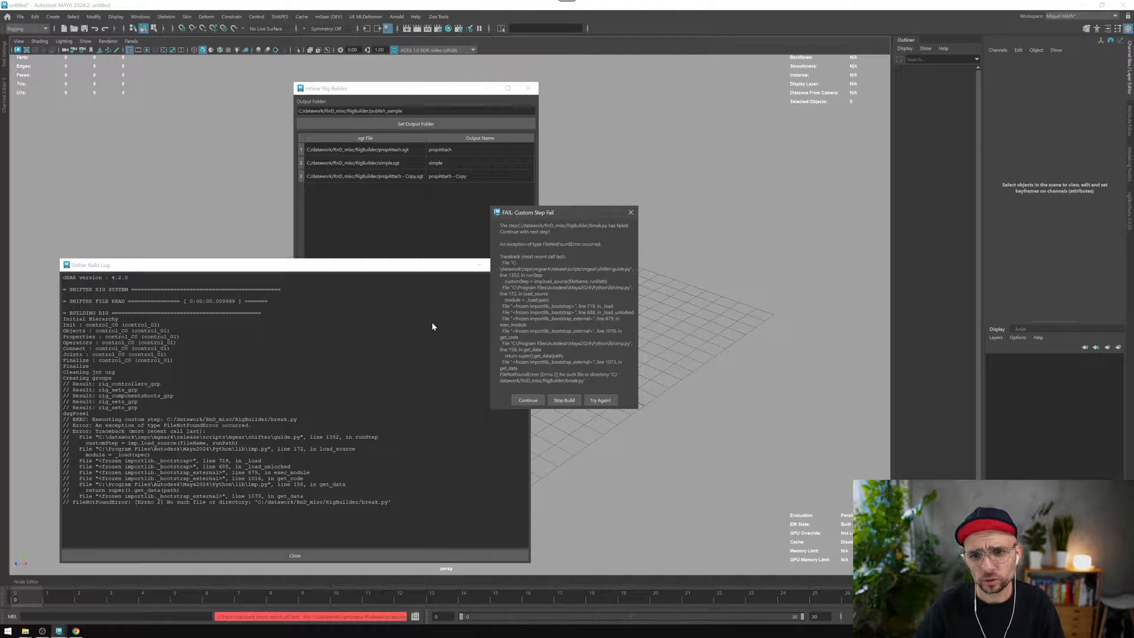
{"action": "mouse_move", "coordinate": [605, 420]}
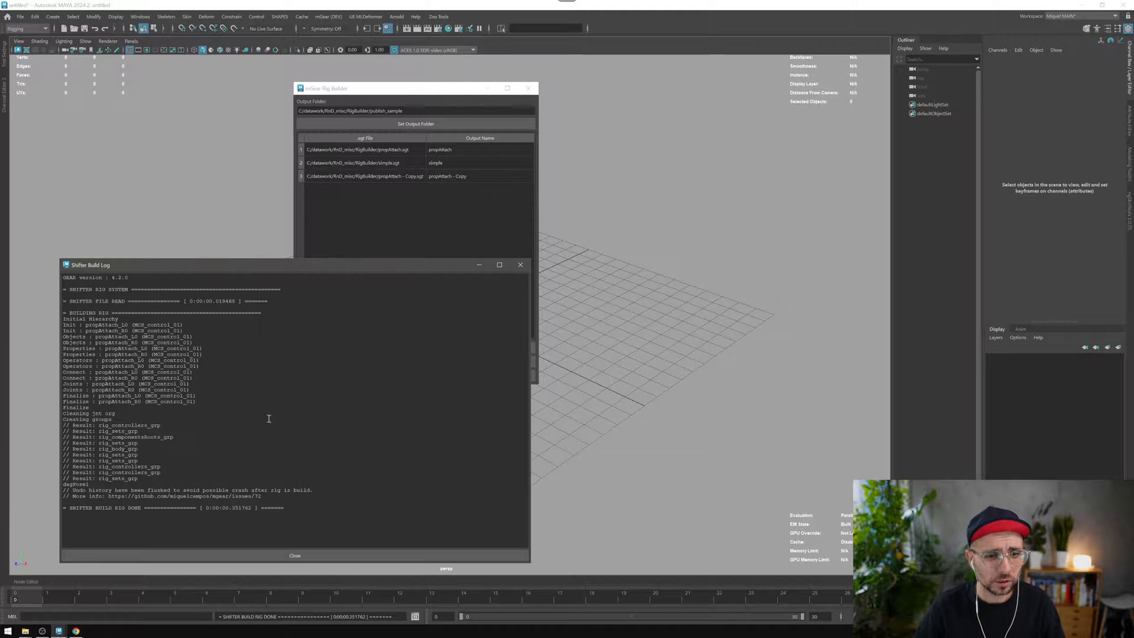
{"action": "mouse_move", "coordinate": [463, 232]}
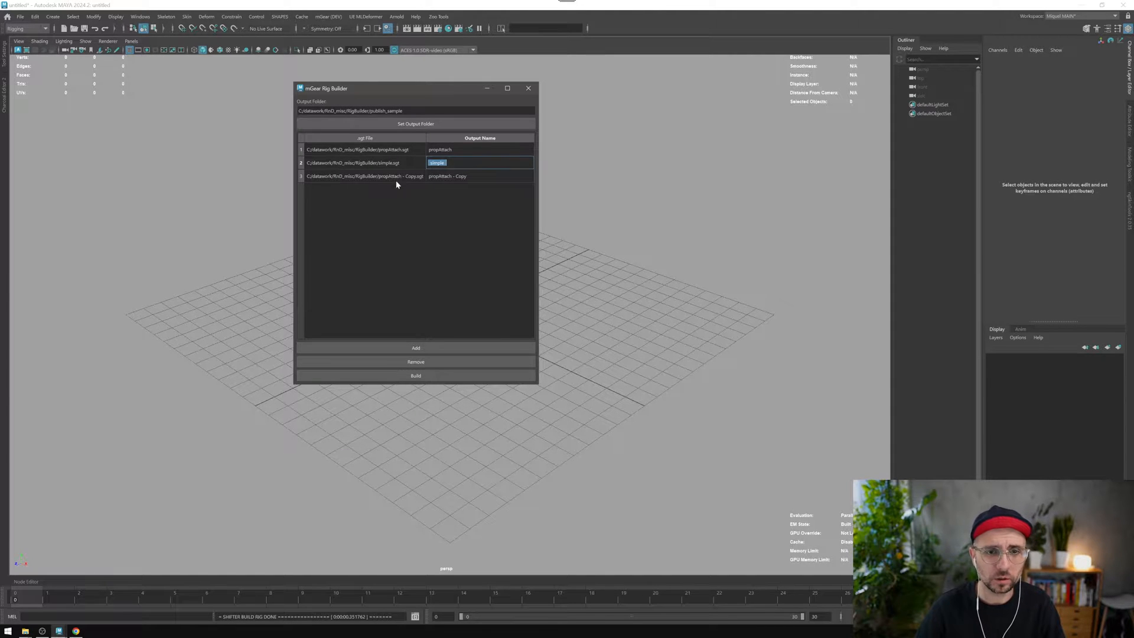
Select the simple guide row, build again, and continue past the custom step error
{"action": "left_click", "coordinate": [354, 163]}
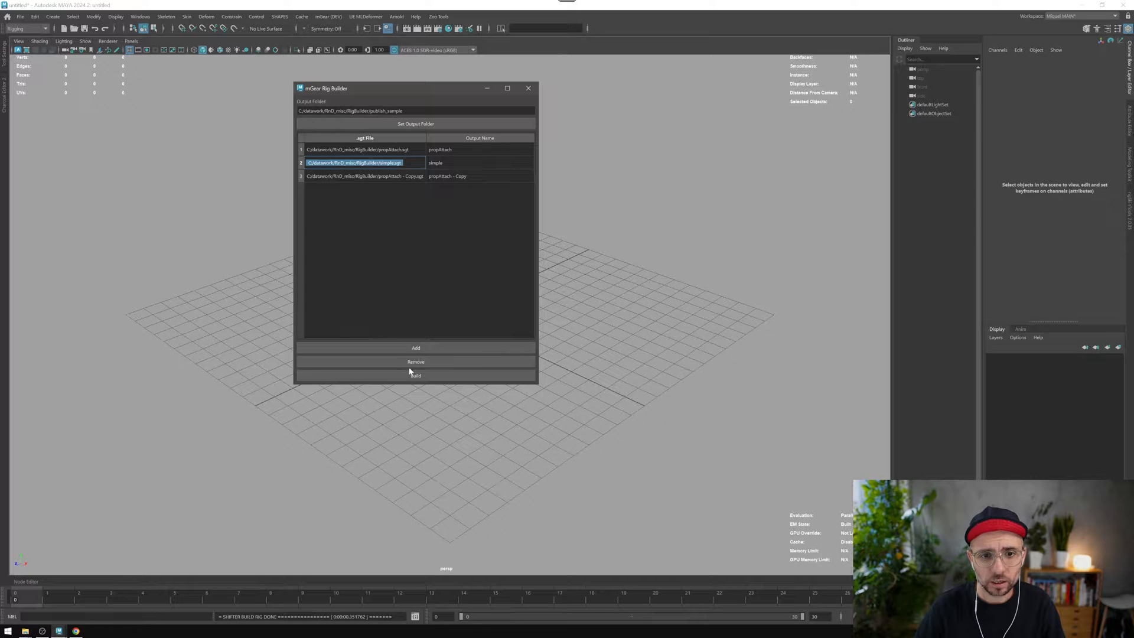
{"action": "left_click", "coordinate": [415, 375]}
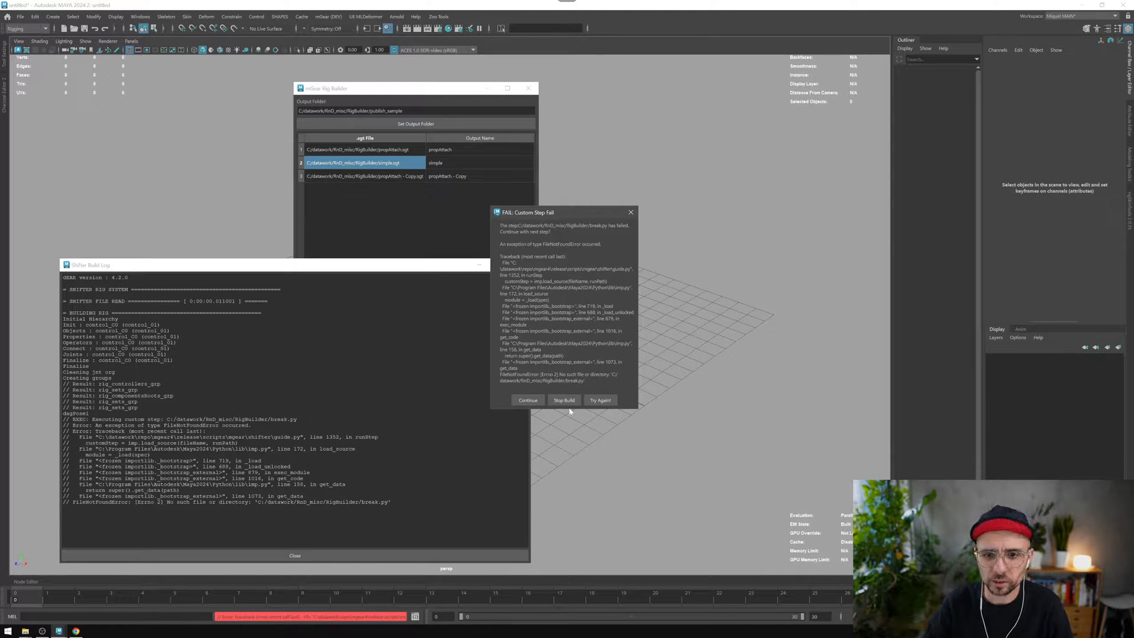
{"action": "left_click", "coordinate": [527, 400]}
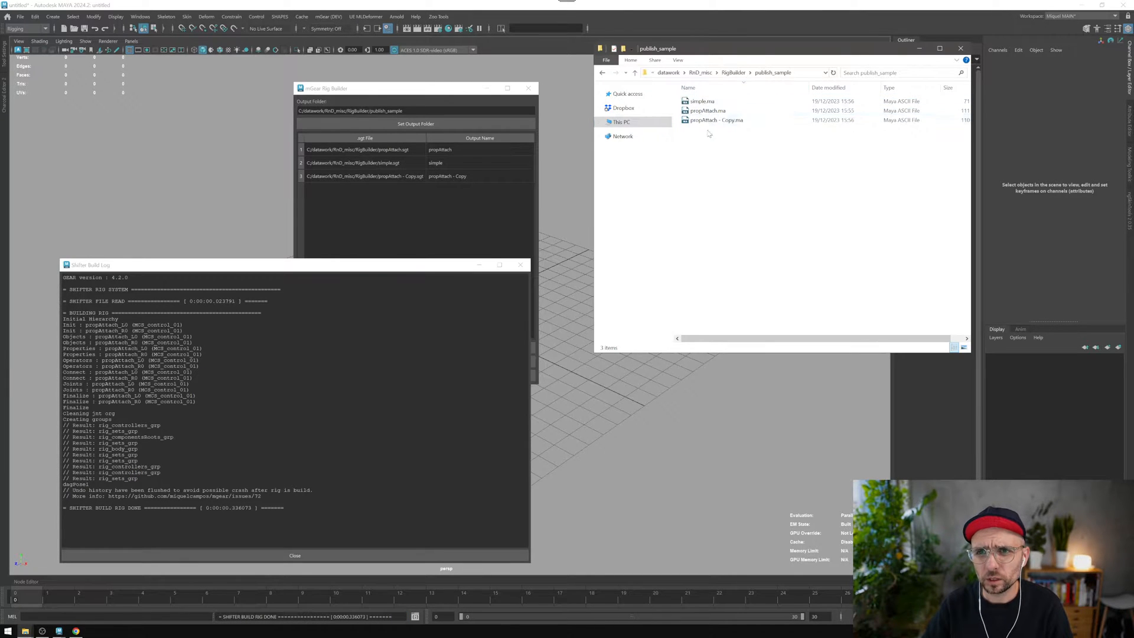
Select simple.ma in publish_sample, then reselect the simple guide row in Rig Builder
{"action": "left_click", "coordinate": [701, 100]}
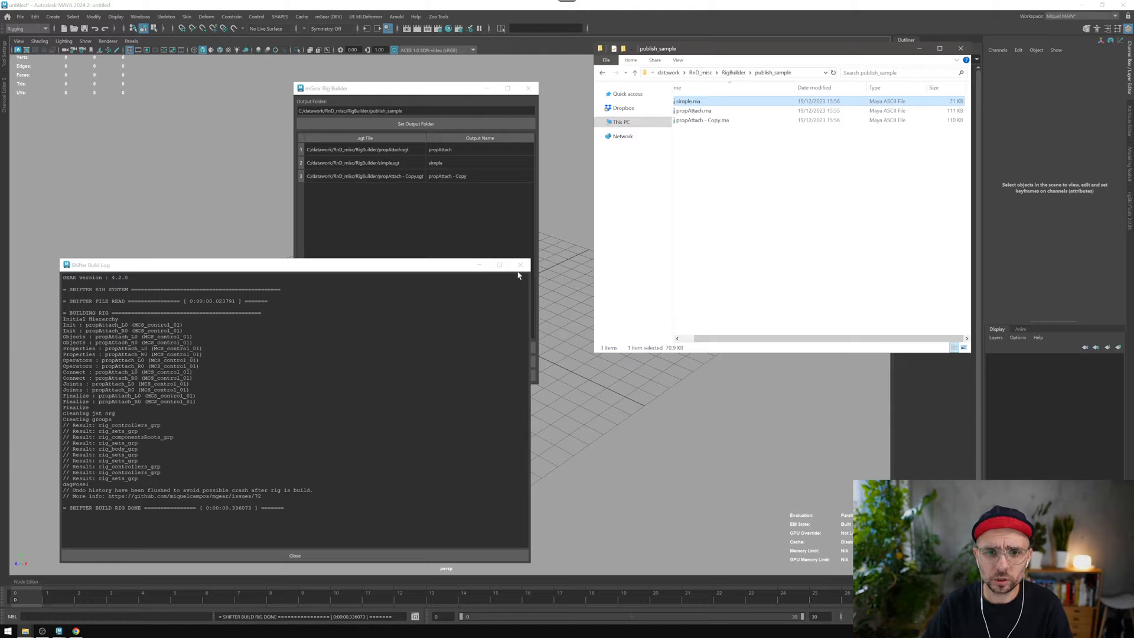
{"action": "mouse_move", "coordinate": [490, 249]}
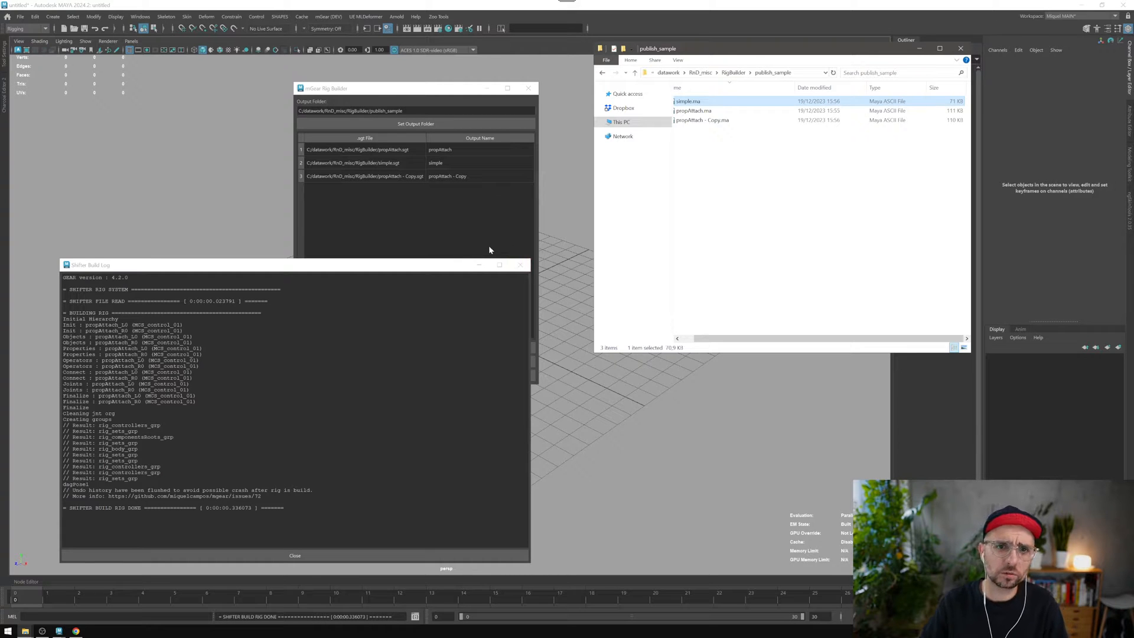
{"action": "left_click", "coordinate": [364, 162]}
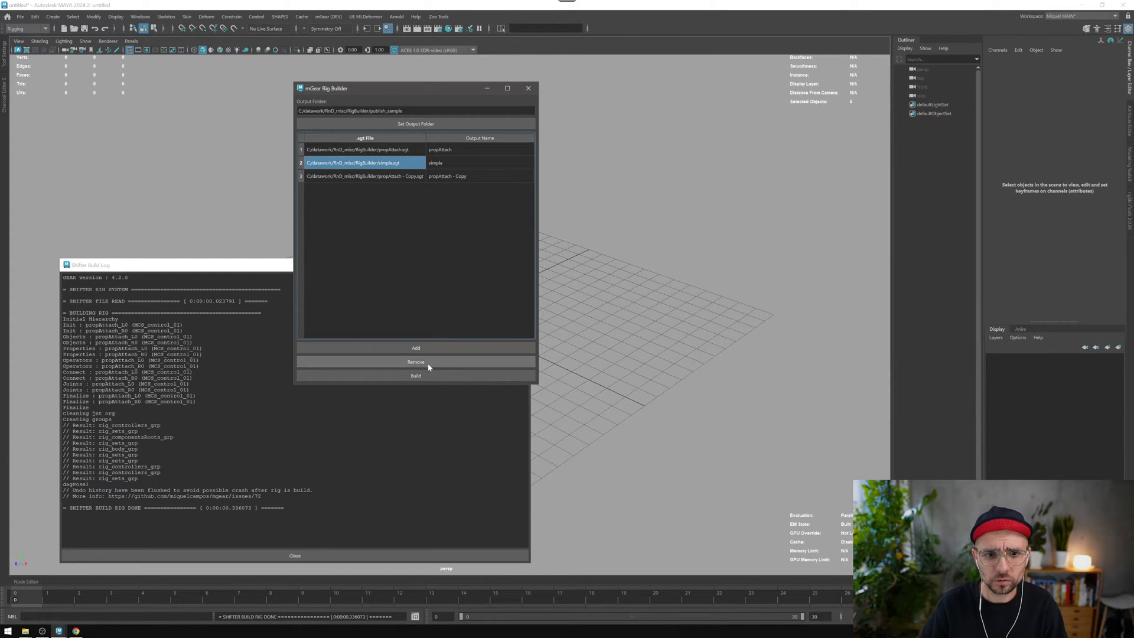
Remove the selected simple.sgt entry from the Rig Builder list
{"action": "left_click", "coordinate": [416, 361]}
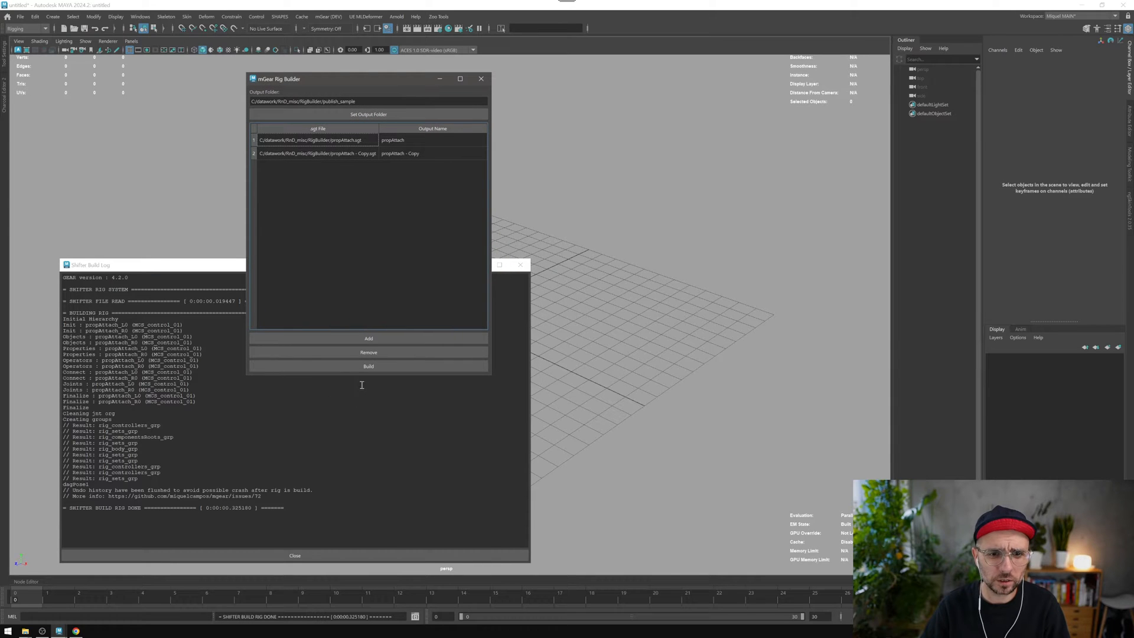
{"action": "mouse_move", "coordinate": [351, 320]}
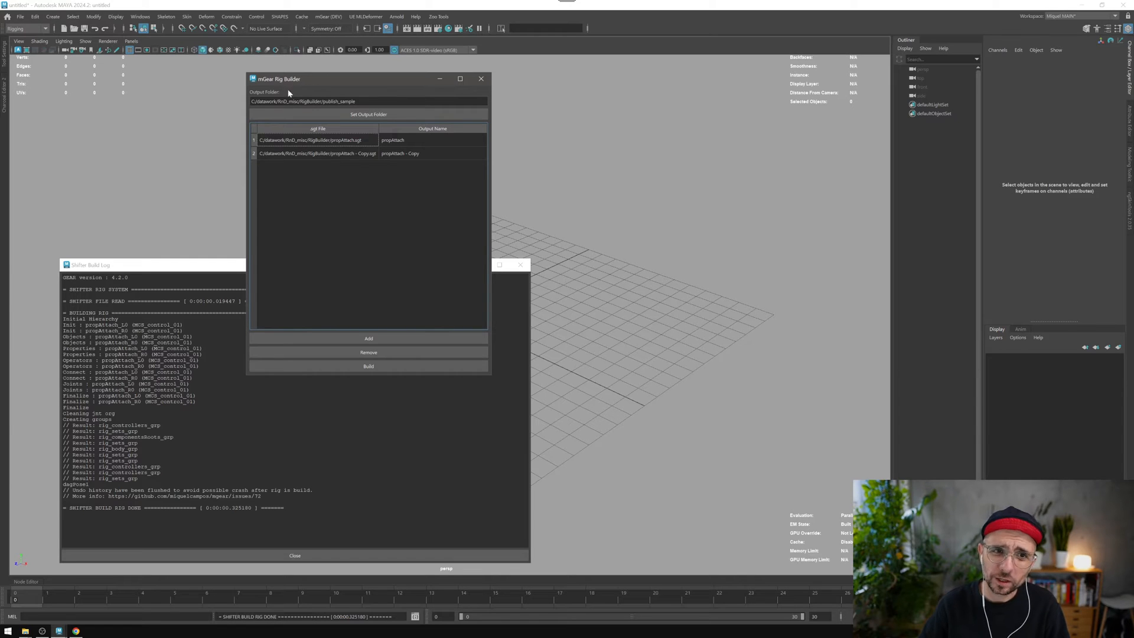
{"action": "mouse_move", "coordinate": [548, 329]}
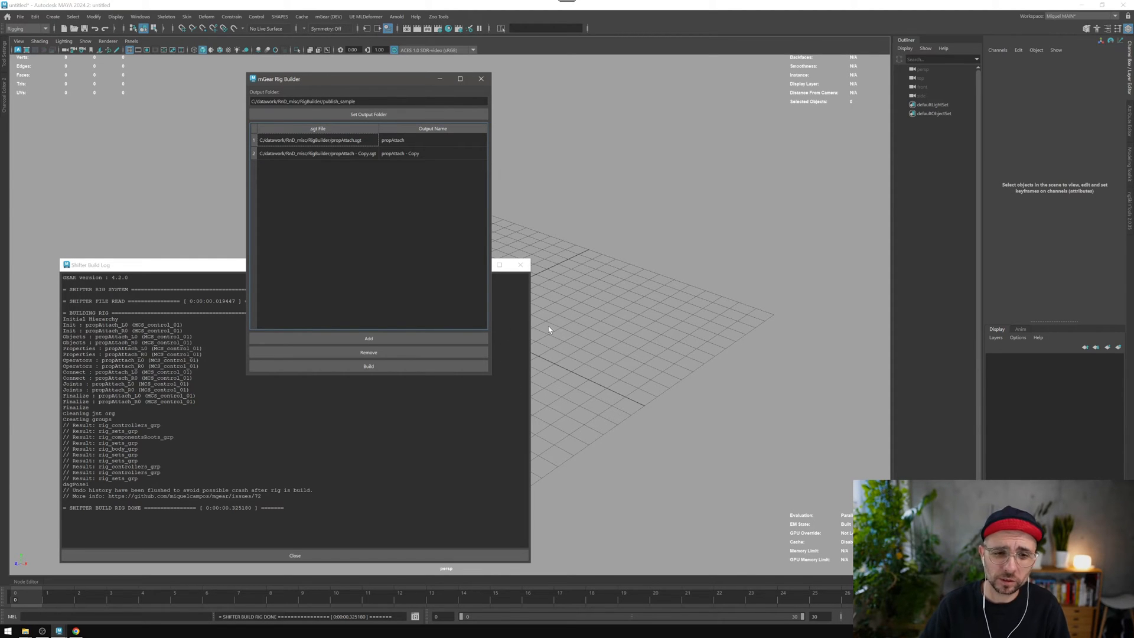
{"action": "mouse_move", "coordinate": [503, 337]}
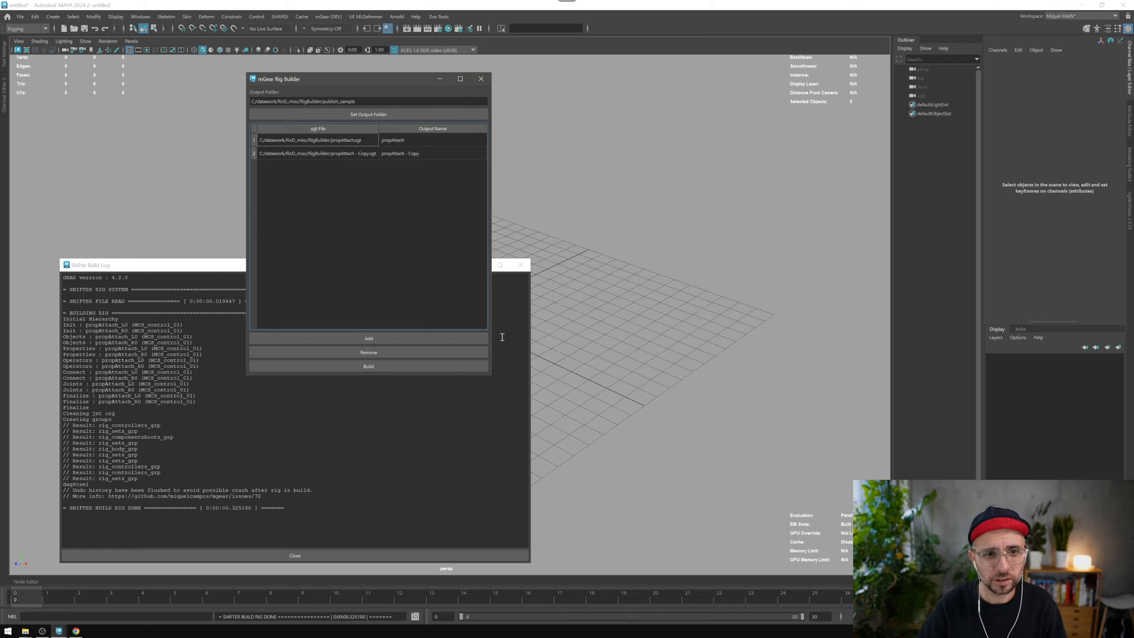